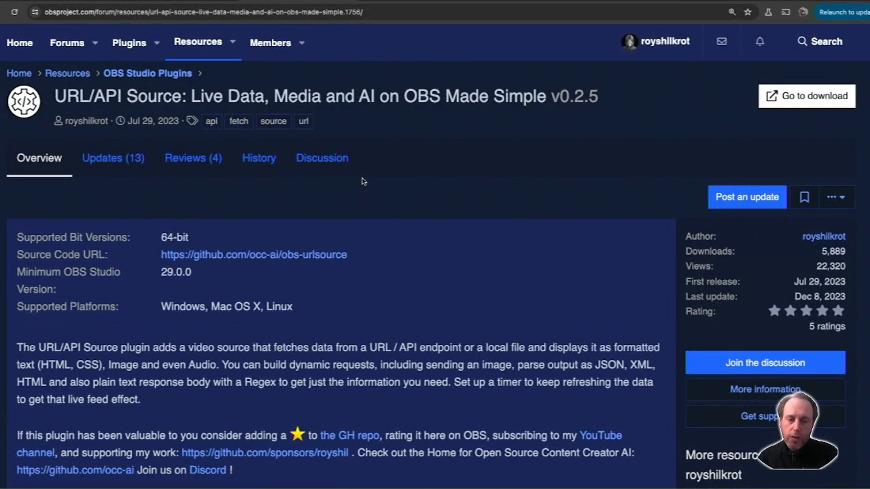
mouse_move(345, 207)
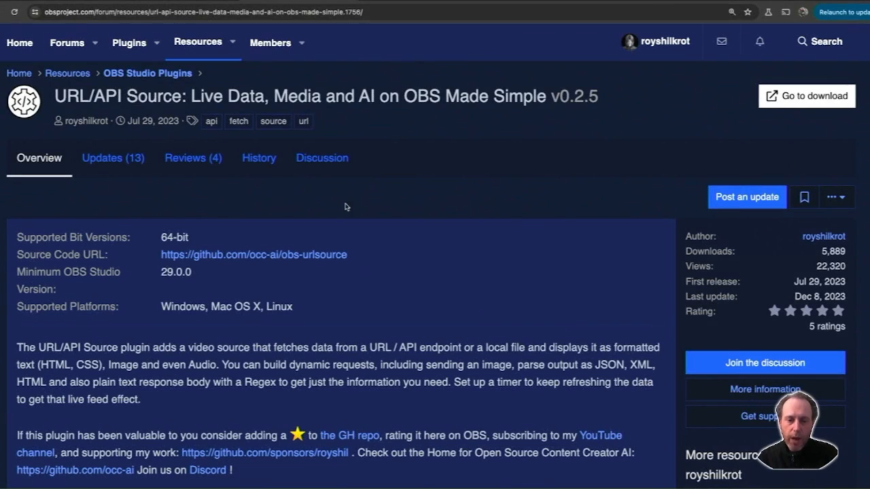
mouse_move(267, 208)
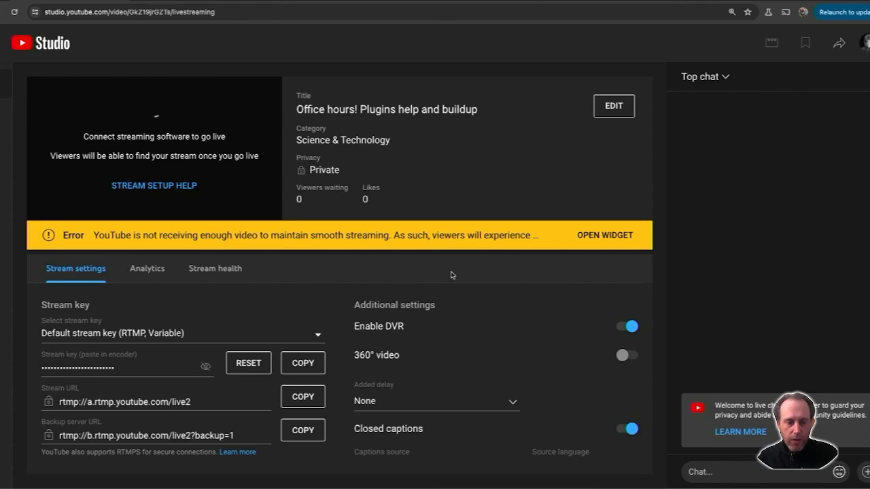
Set YouTube captions to 'POST captions to URL', then reveal and copy the ingestion URL
scroll("down", 3)
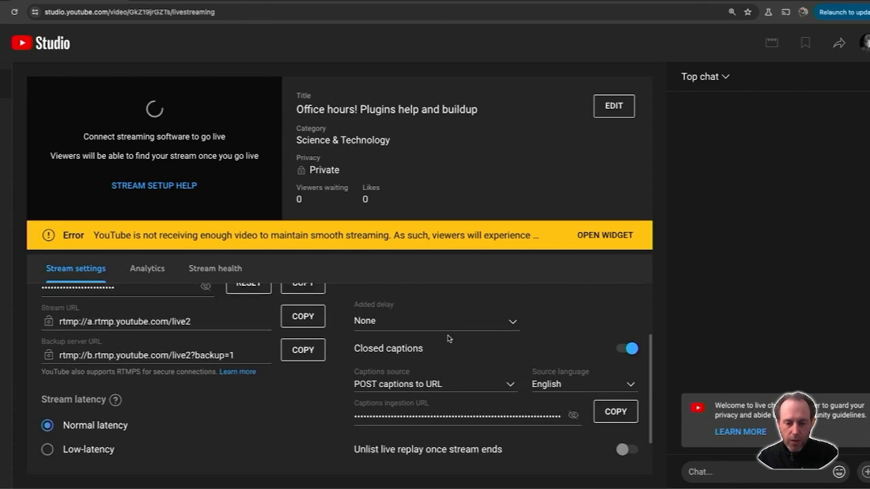
scroll("down", 3)
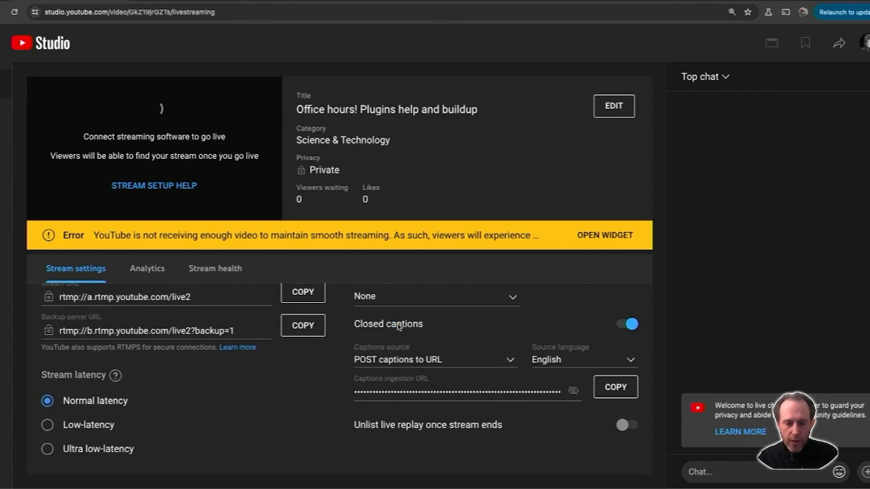
left_click(435, 359)
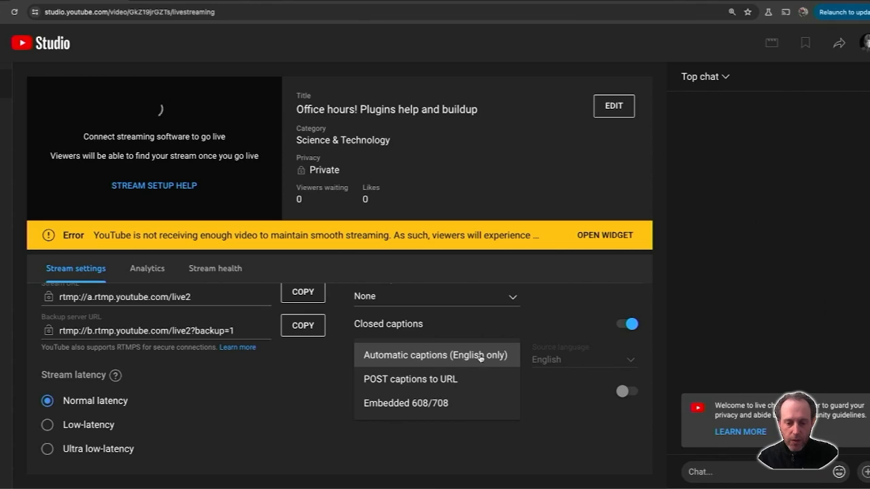
left_click(410, 379)
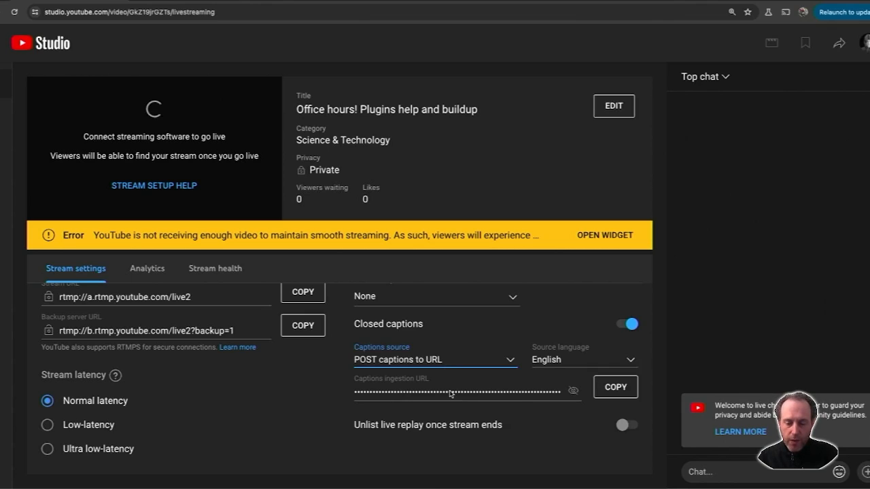
left_click(573, 390)
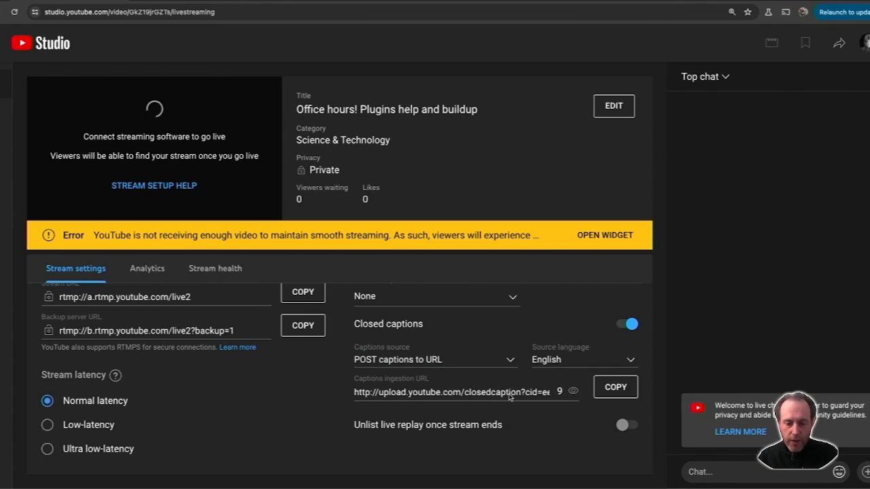
left_click(615, 386)
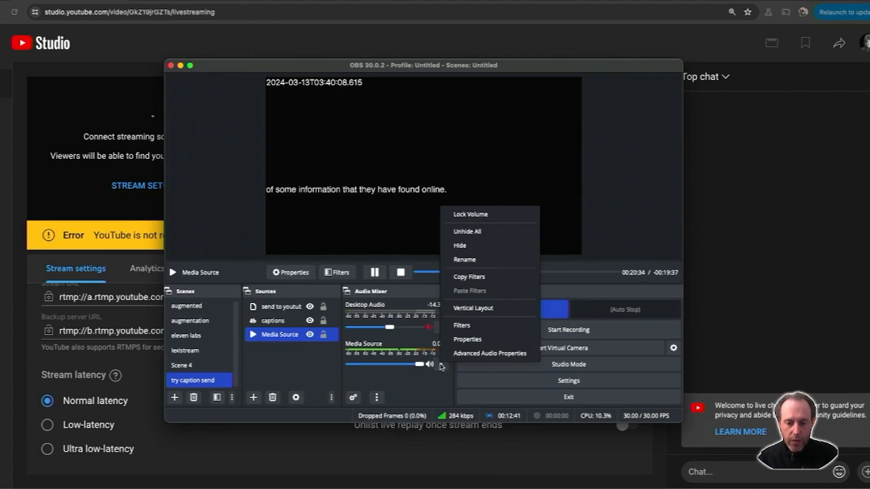
Route the Media Source's LocalVocal Transcription subtitles output to the 'captions' source
left_click(461, 325)
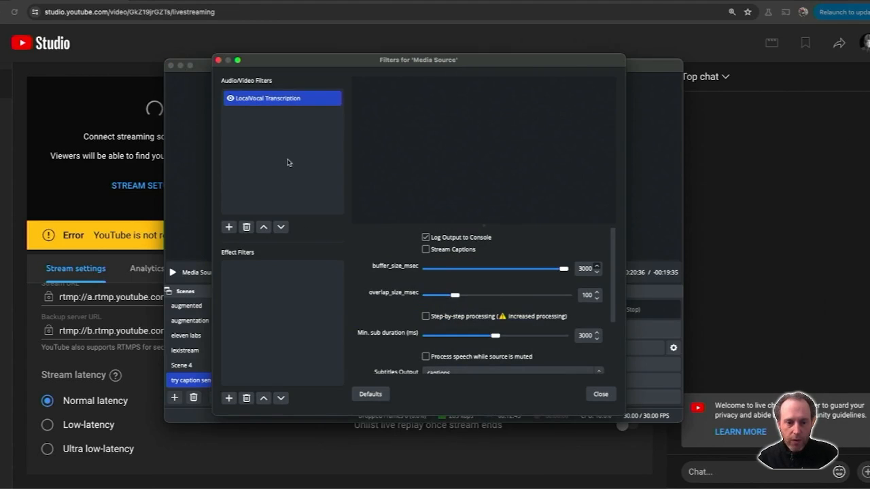
scroll("down", 3)
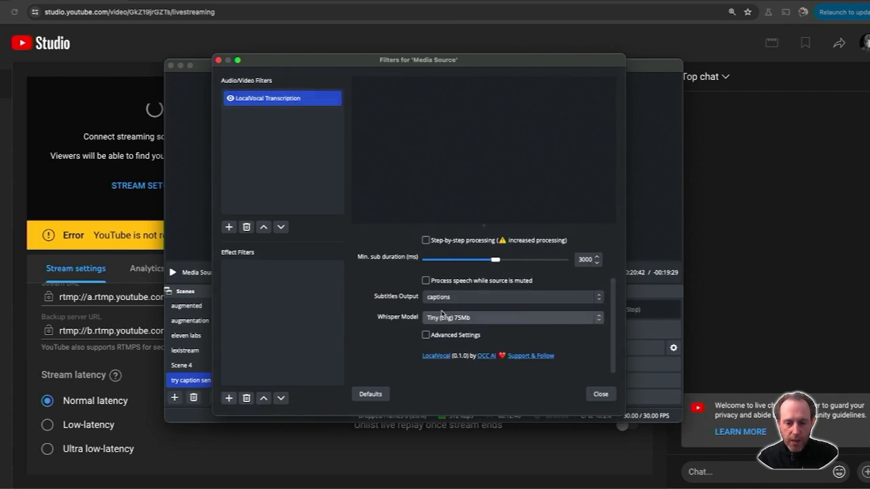
left_click(510, 296)
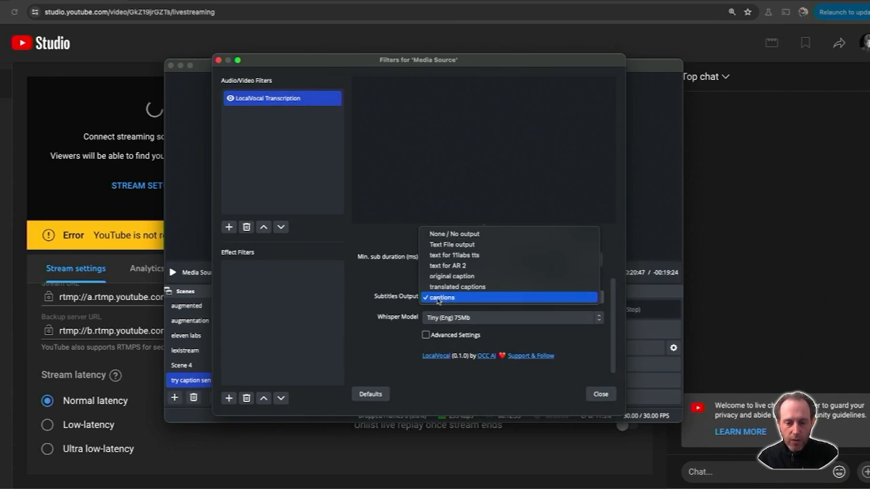
left_click(600, 394)
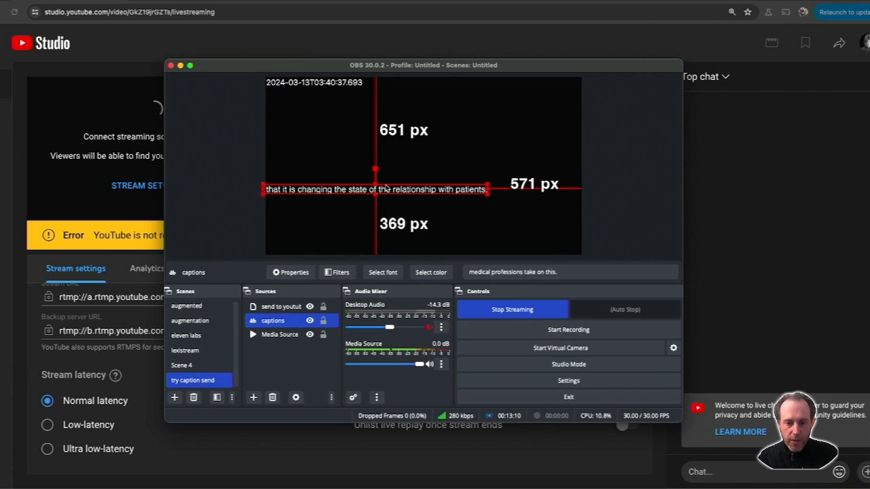
left_click(279, 306)
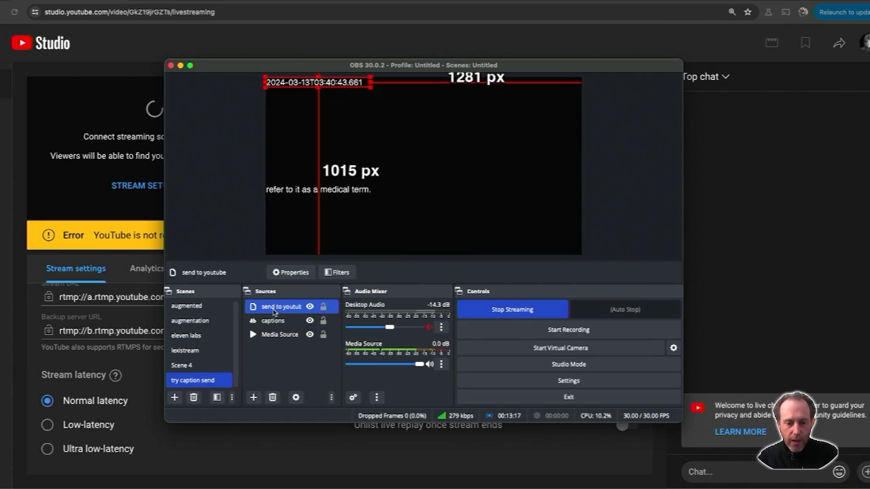
Show the 'send to youtube' data source setup: URL, POST method, headers and body
left_click(290, 272)
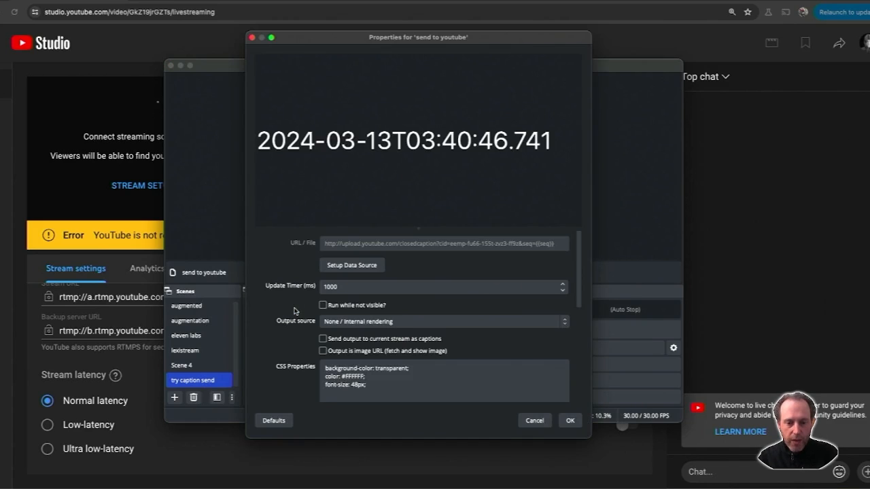
left_click(352, 265)
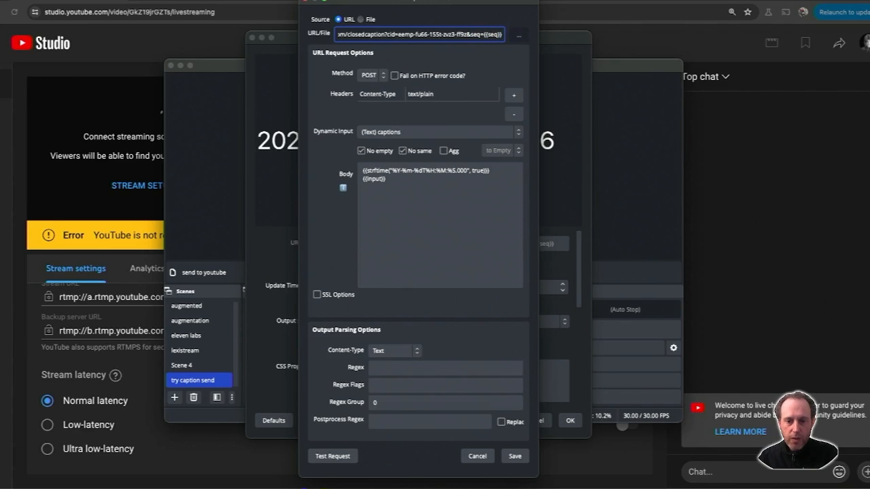
left_click(406, 194)
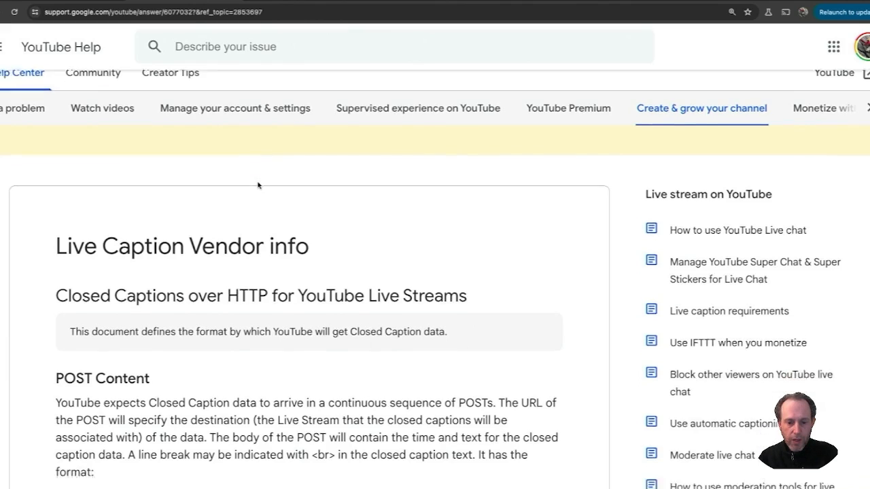
Scroll the captions-over-HTTP help page to the POST content format and example
scroll("down", 3)
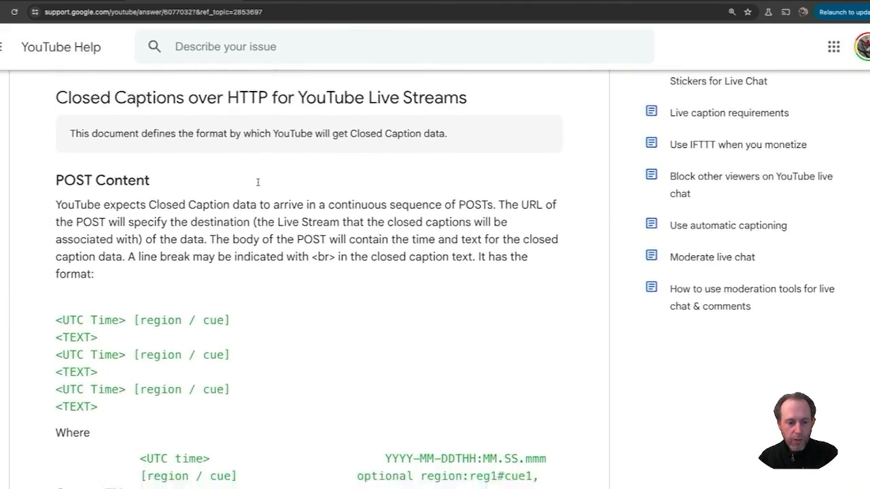
scroll("down", 3)
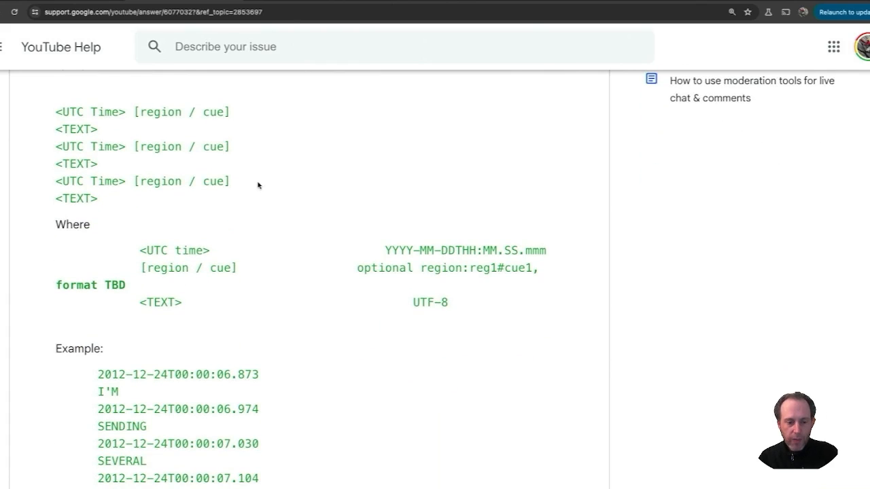
mouse_move(178, 406)
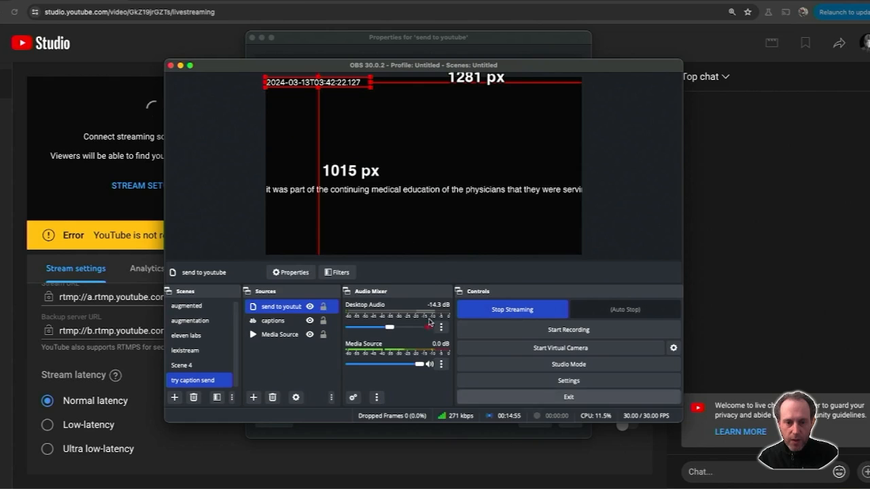
left_click(273, 320)
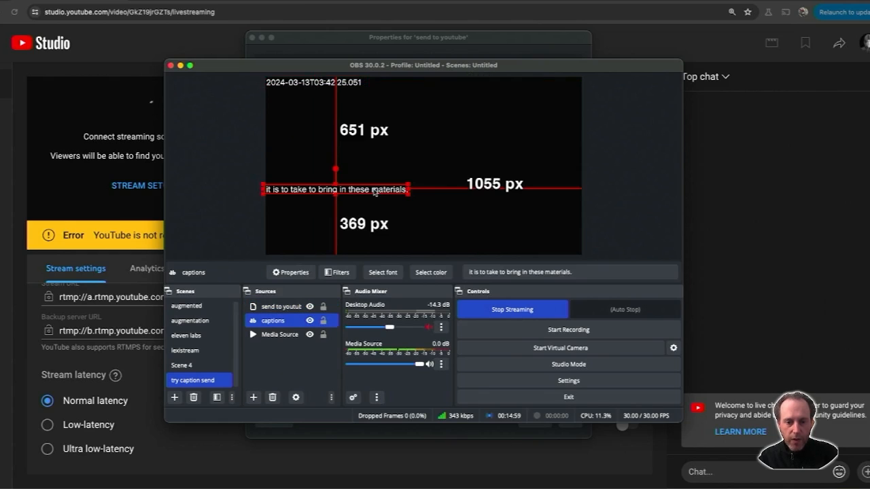
left_click(280, 307)
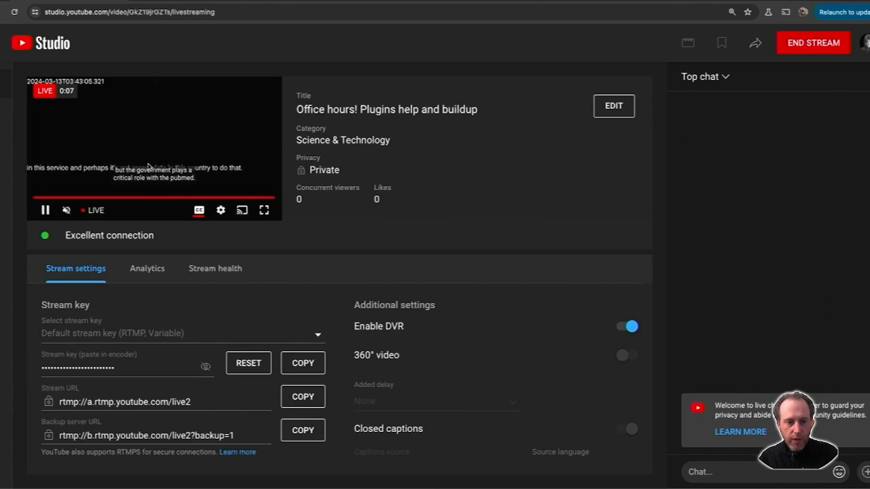
mouse_move(199, 210)
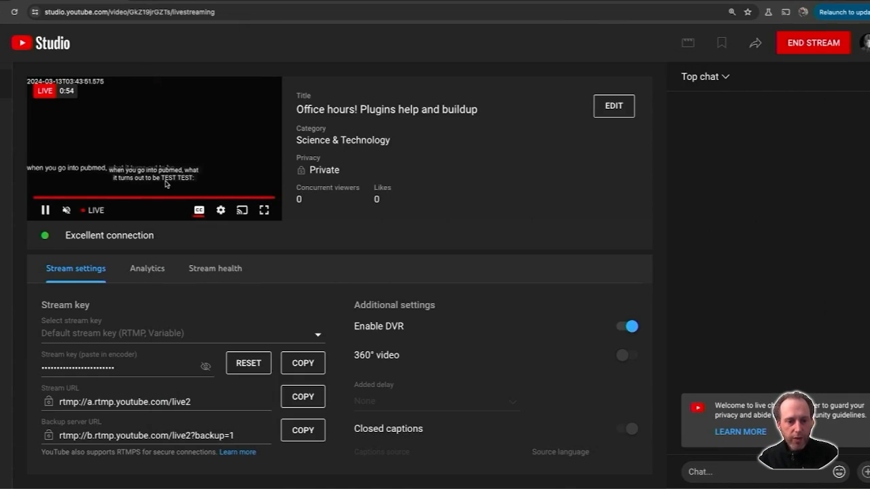
mouse_move(144, 190)
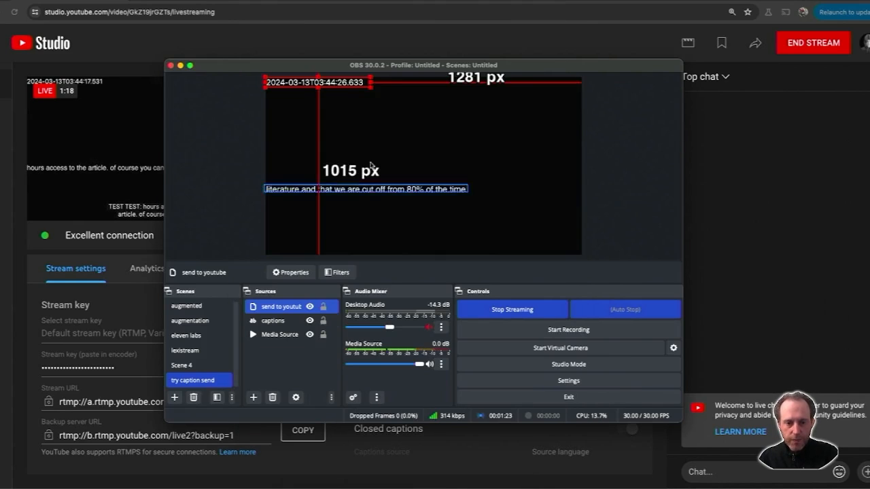
left_click(272, 320)
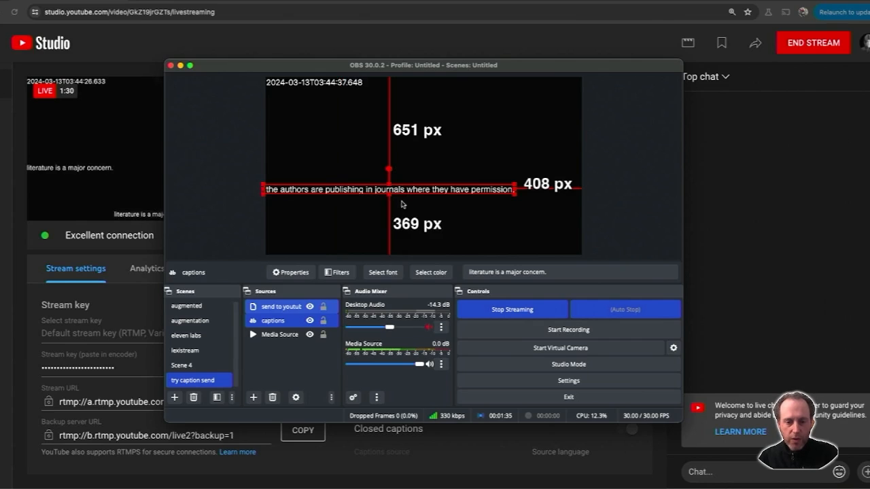
left_click(280, 306)
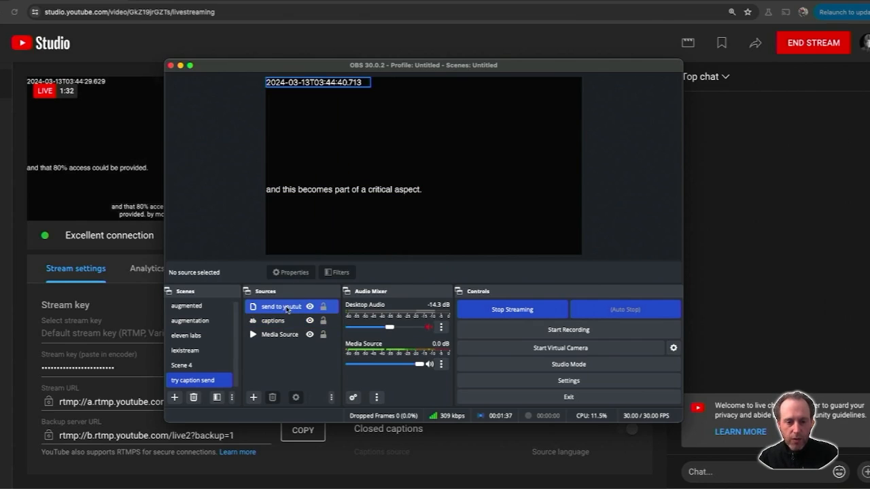